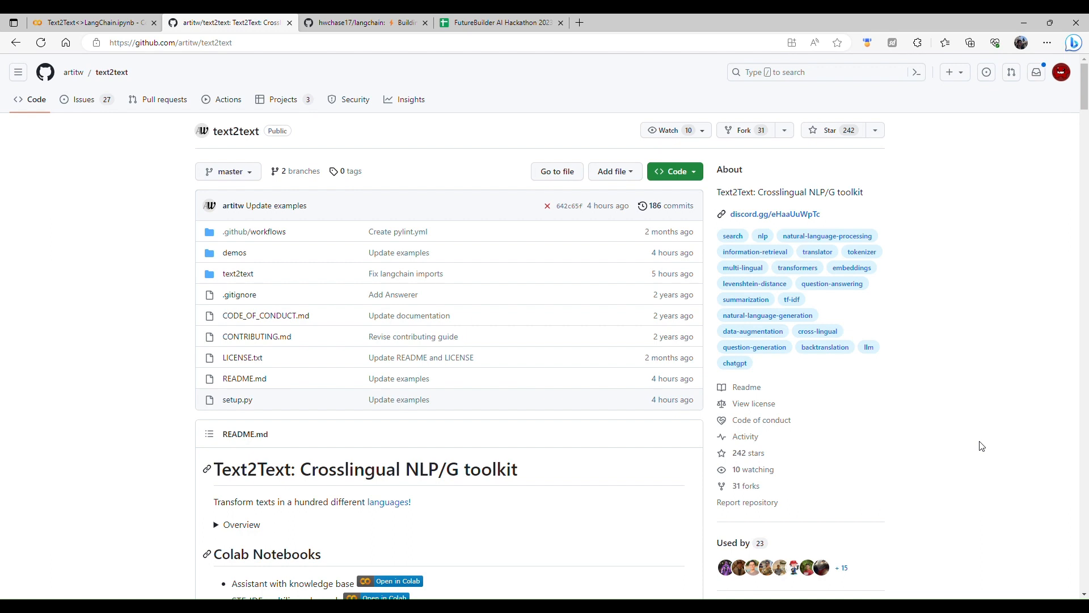
mouse_move(861, 450)
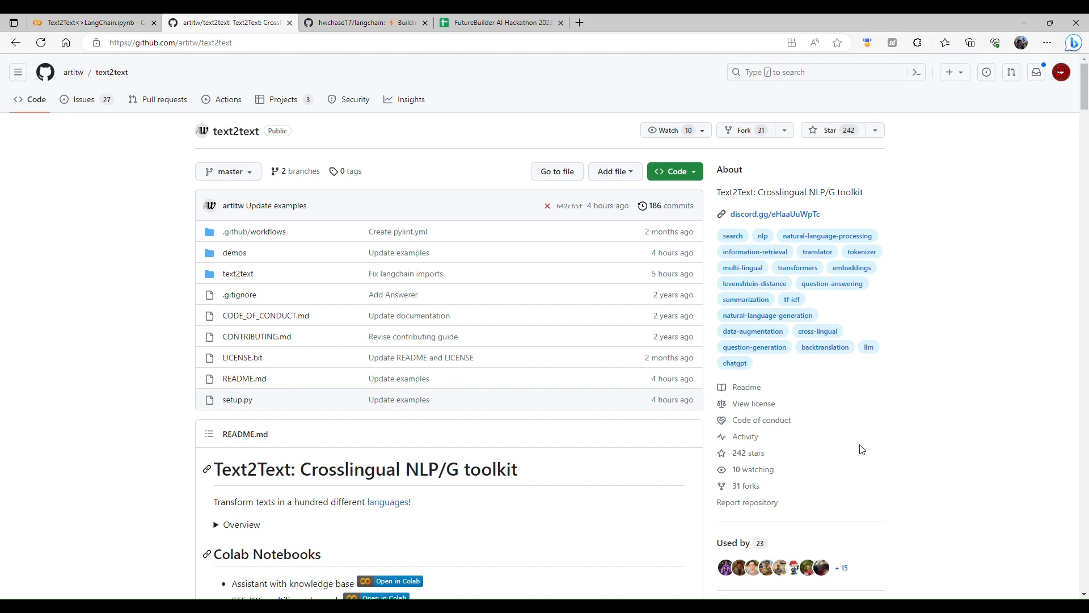
mouse_move(189, 110)
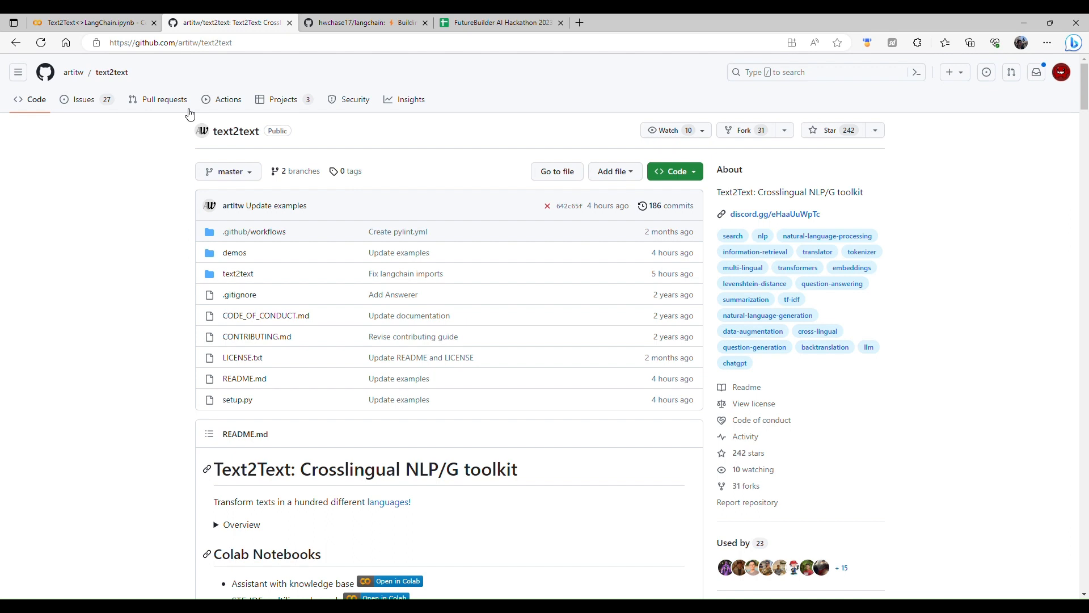
mouse_move(356, 180)
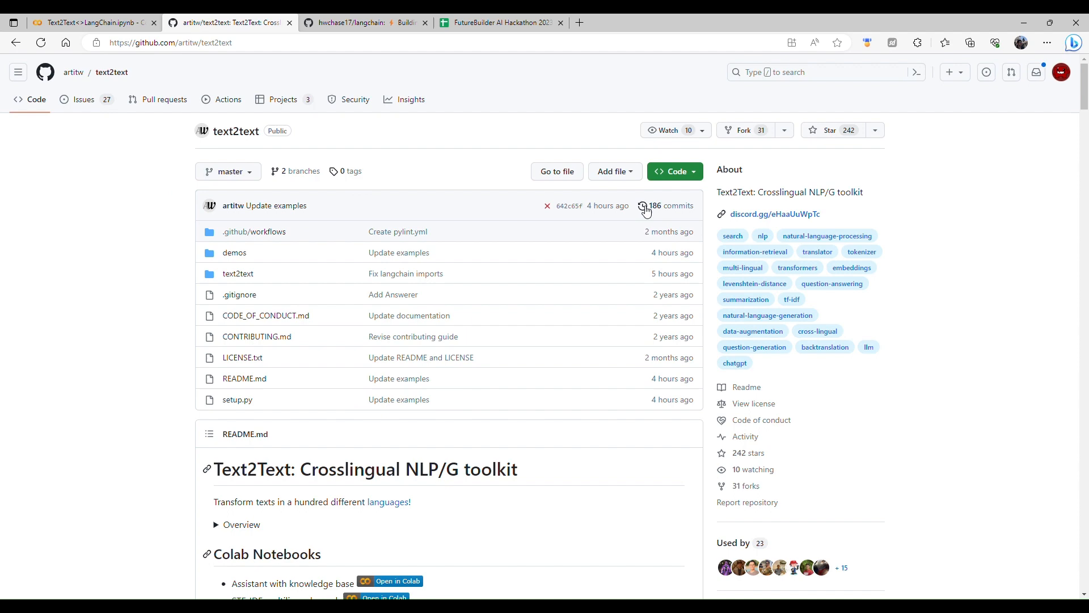
Switch to the hwchase17/langchain GitHub page and read its README down to Contributing
left_click(367, 23)
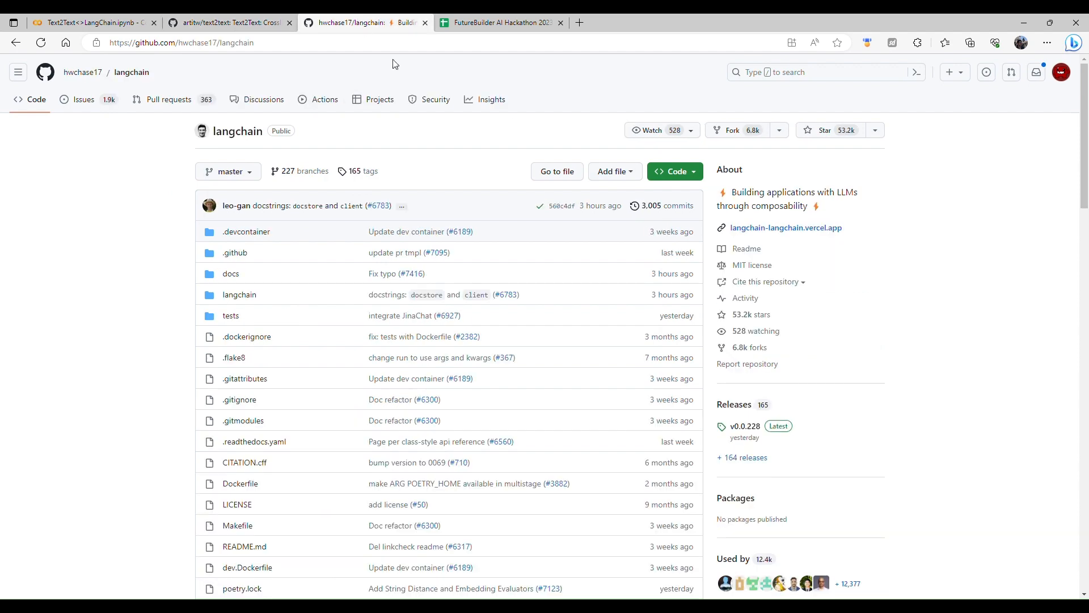
scroll("down", 3)
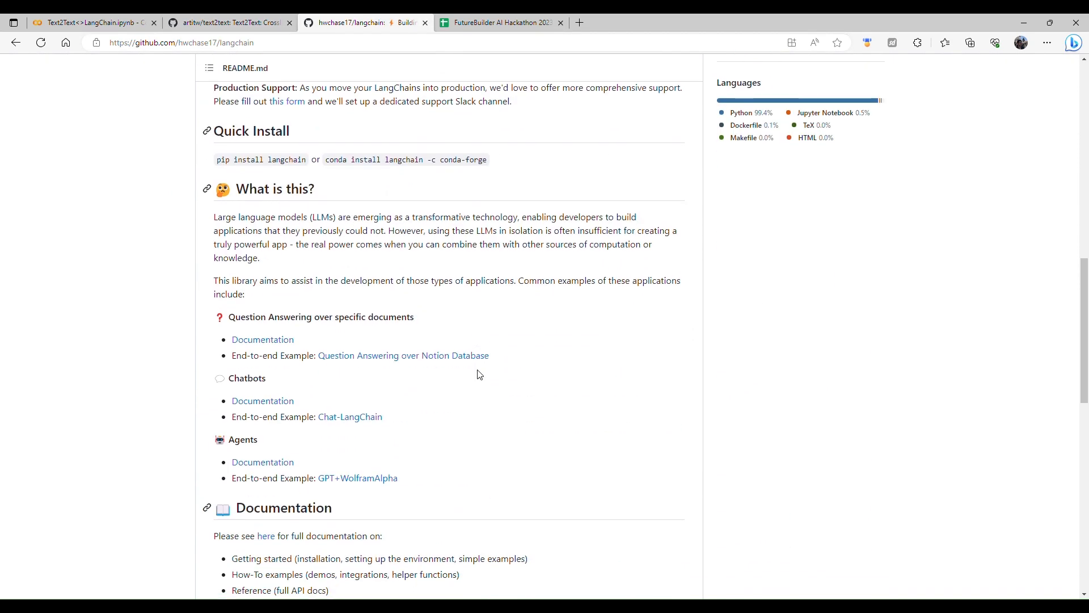
mouse_move(484, 386)
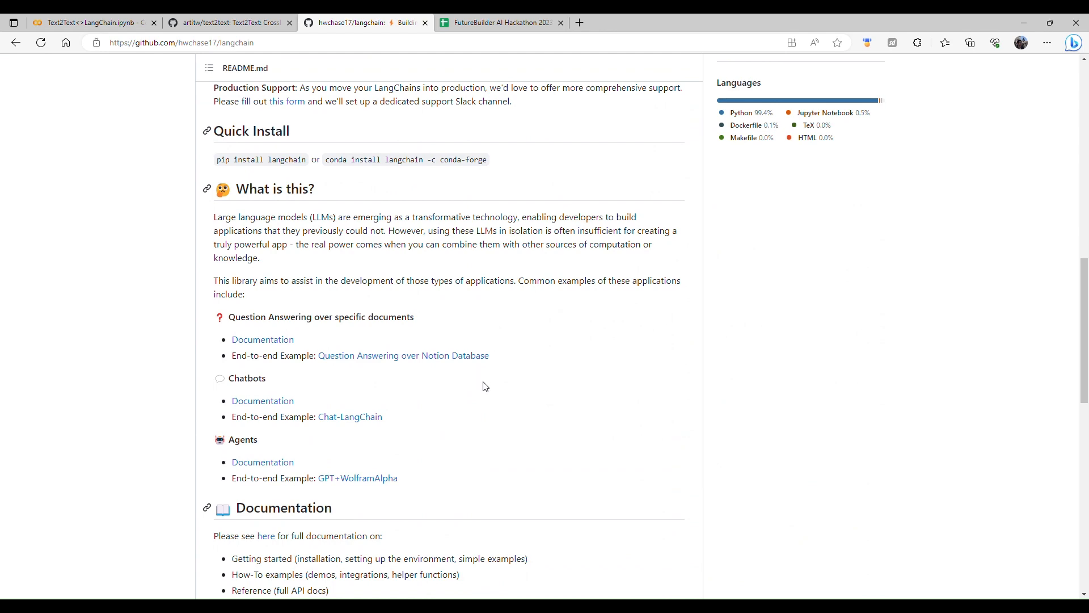
scroll("down", 3)
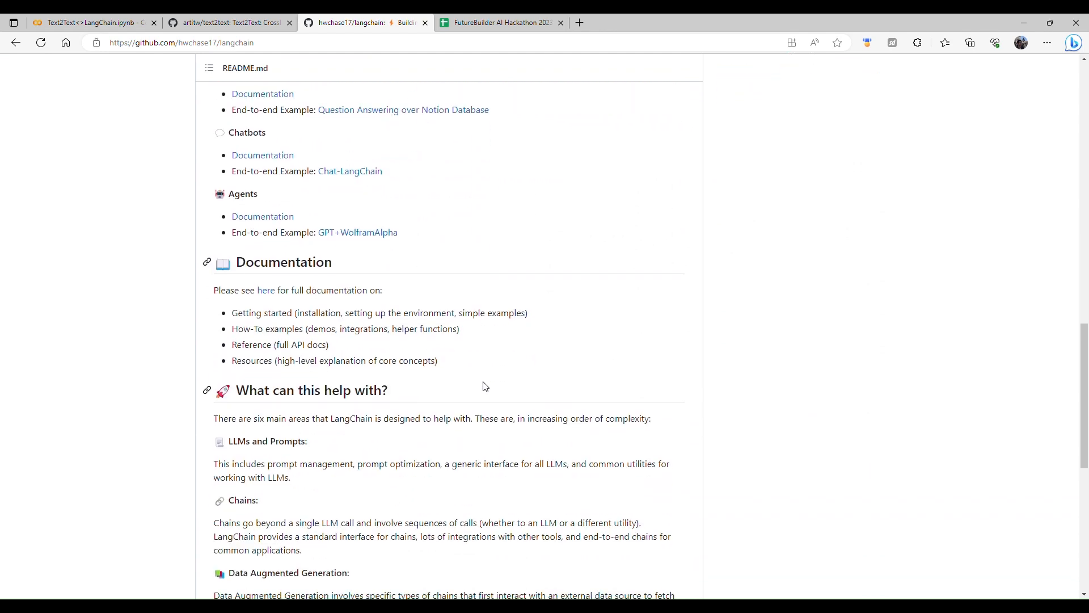
scroll("down", 3)
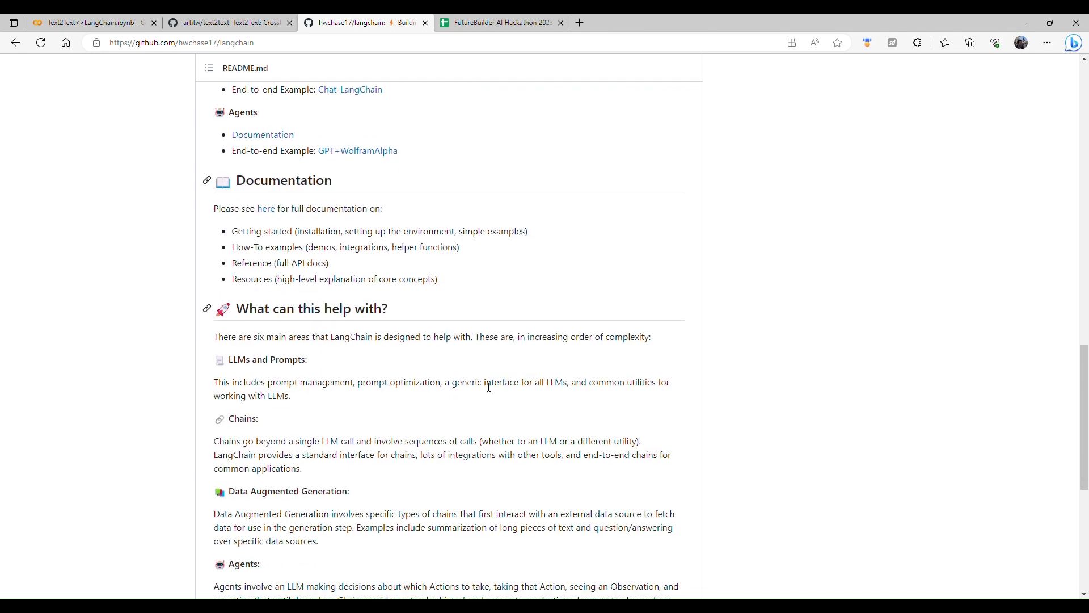
scroll("down", 3)
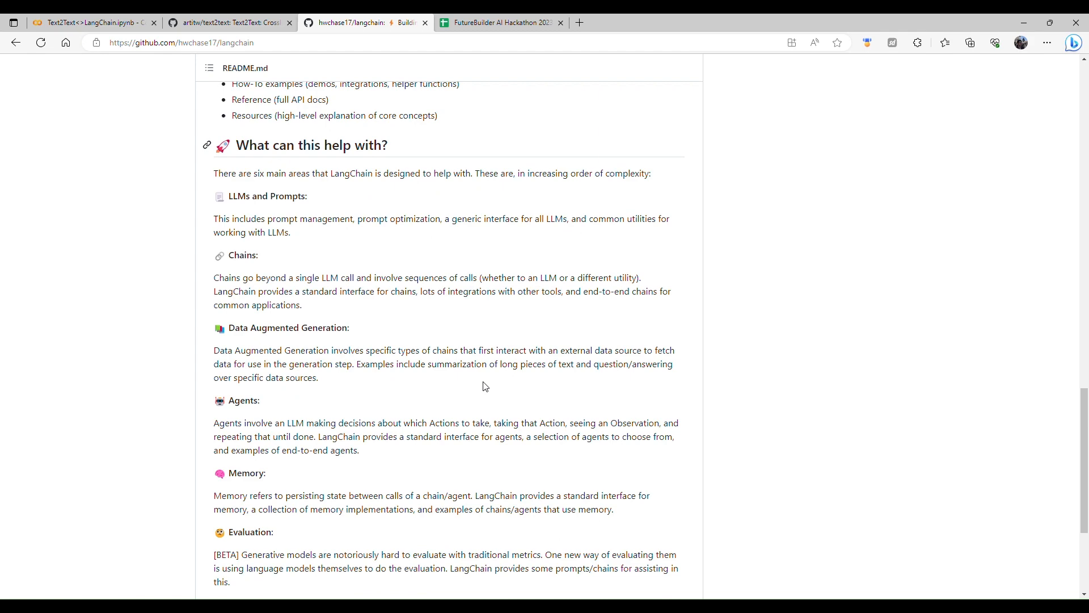
scroll("down", 3)
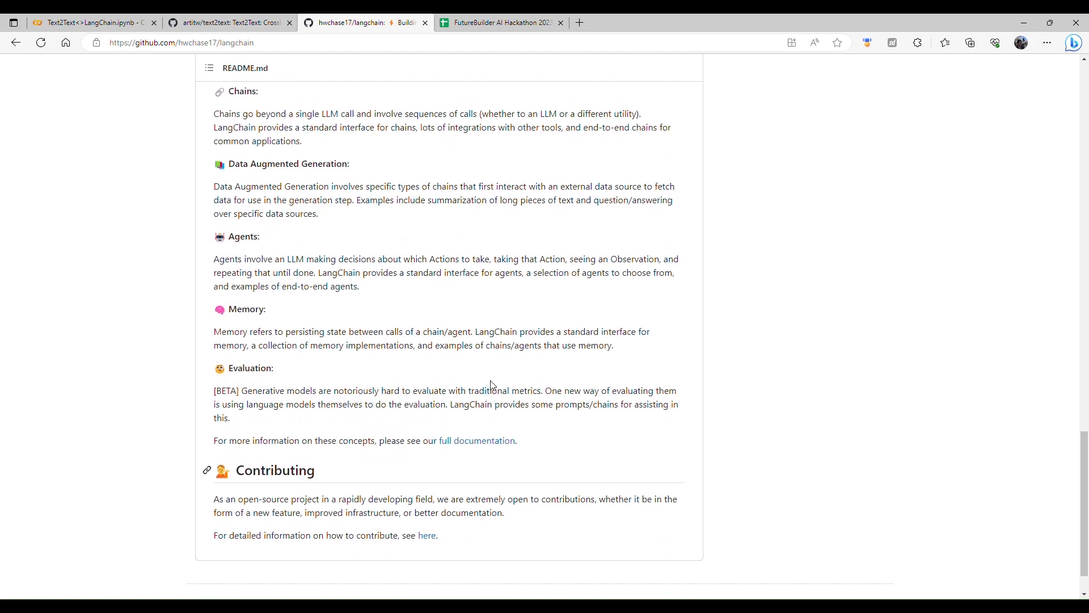
Return to the Text2Text<>LangChain Colab notebook showing the potato hash recipe
left_click(91, 23)
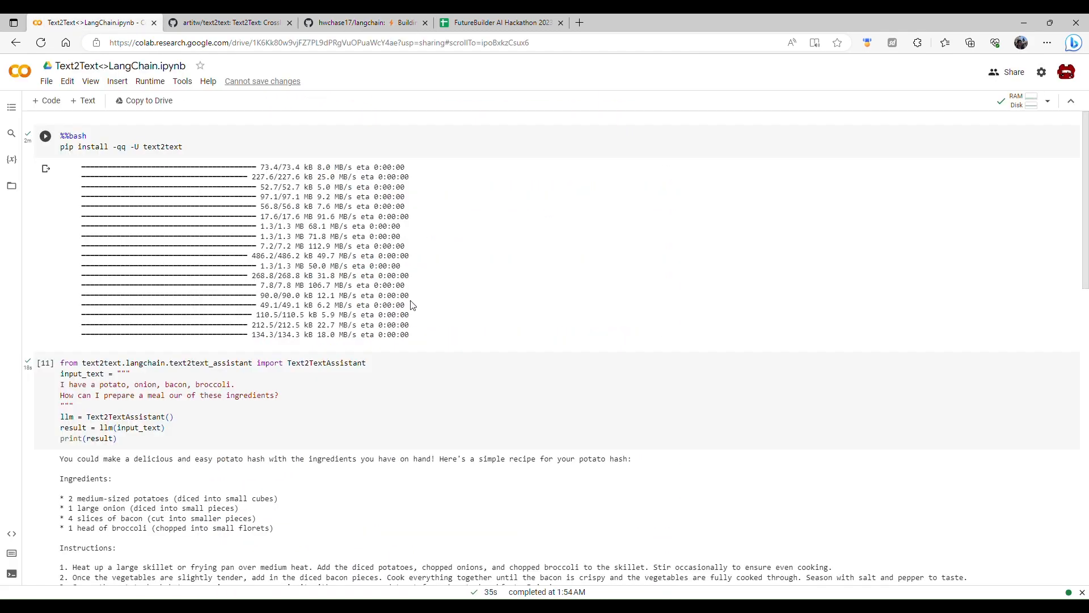
mouse_move(416, 313)
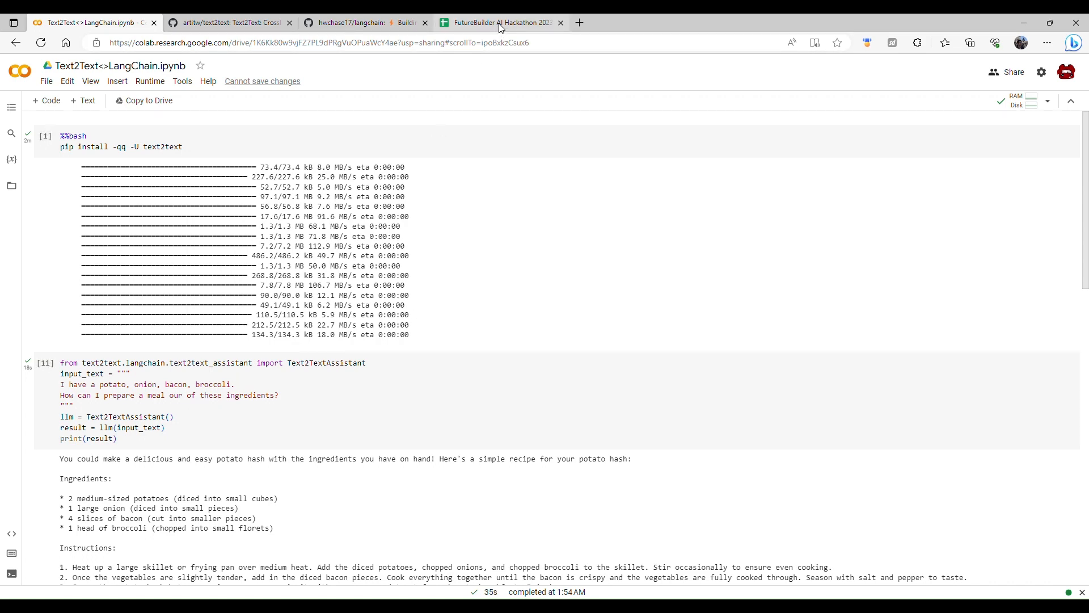
left_click(502, 23)
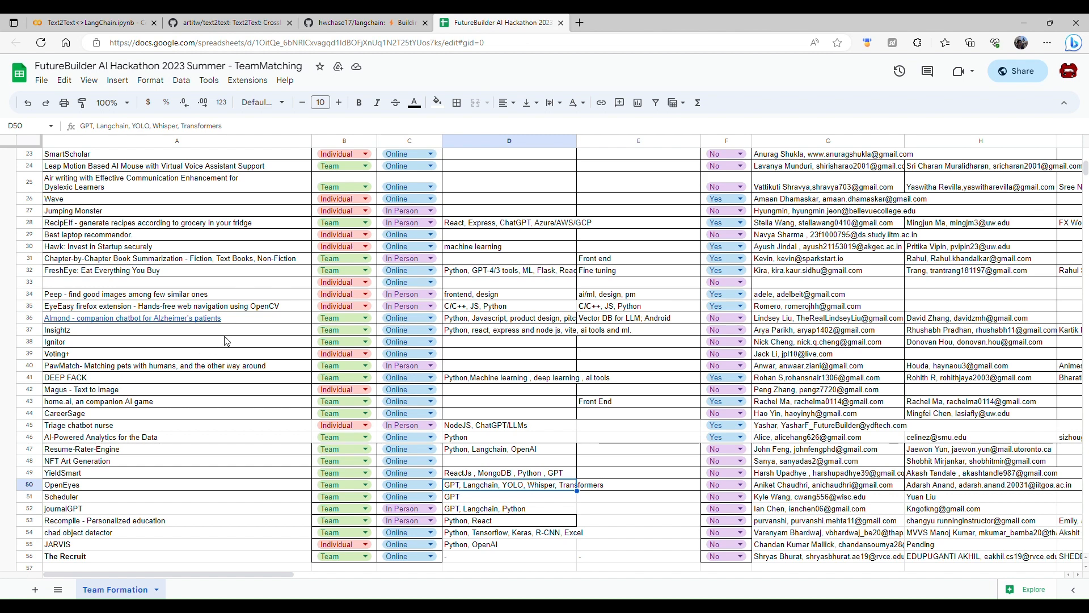
mouse_move(112, 288)
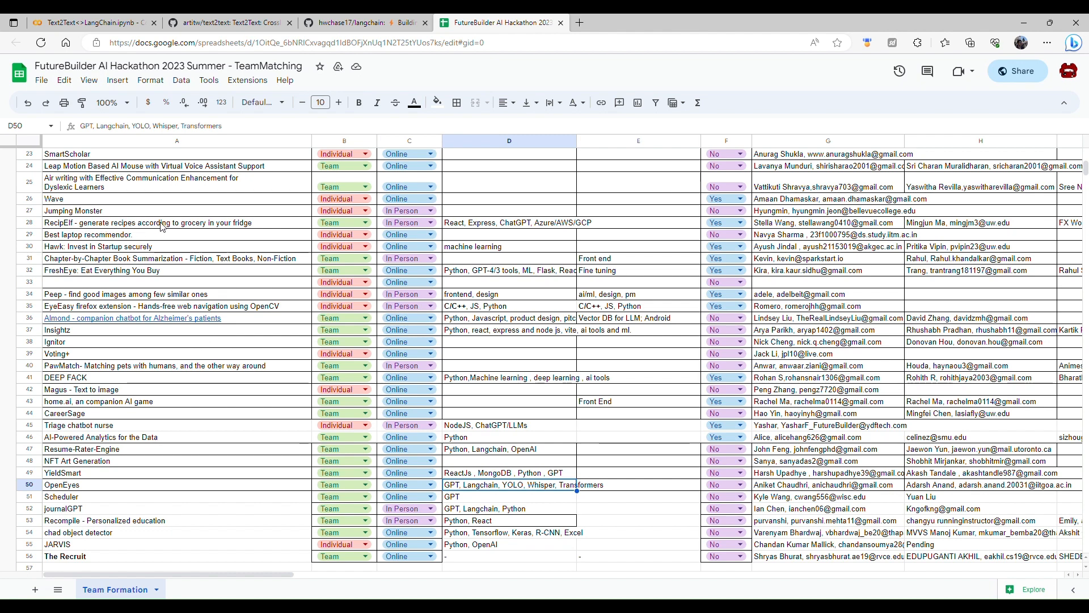
mouse_move(246, 228)
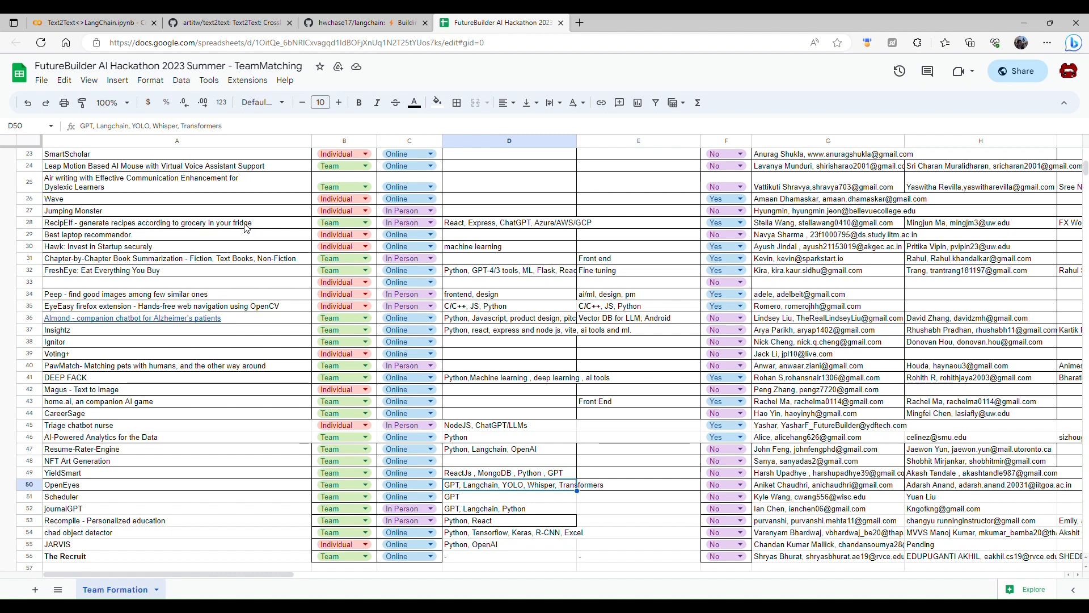
left_click(94, 23)
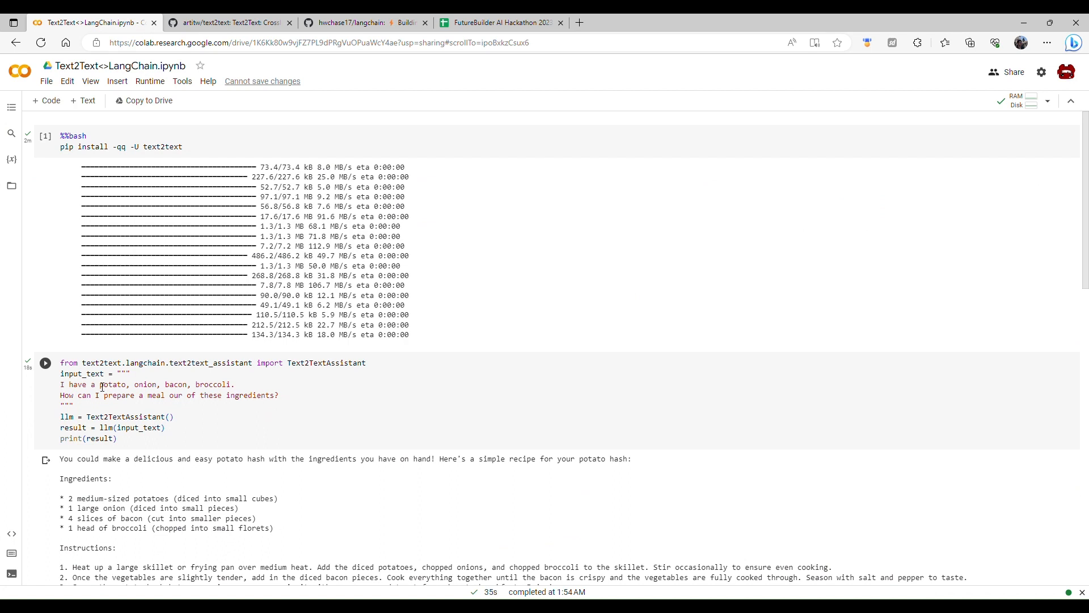
Replace 'bacon, broccoli' in the recipe prompt with 'carrots, chicken.'
double_click(163, 385)
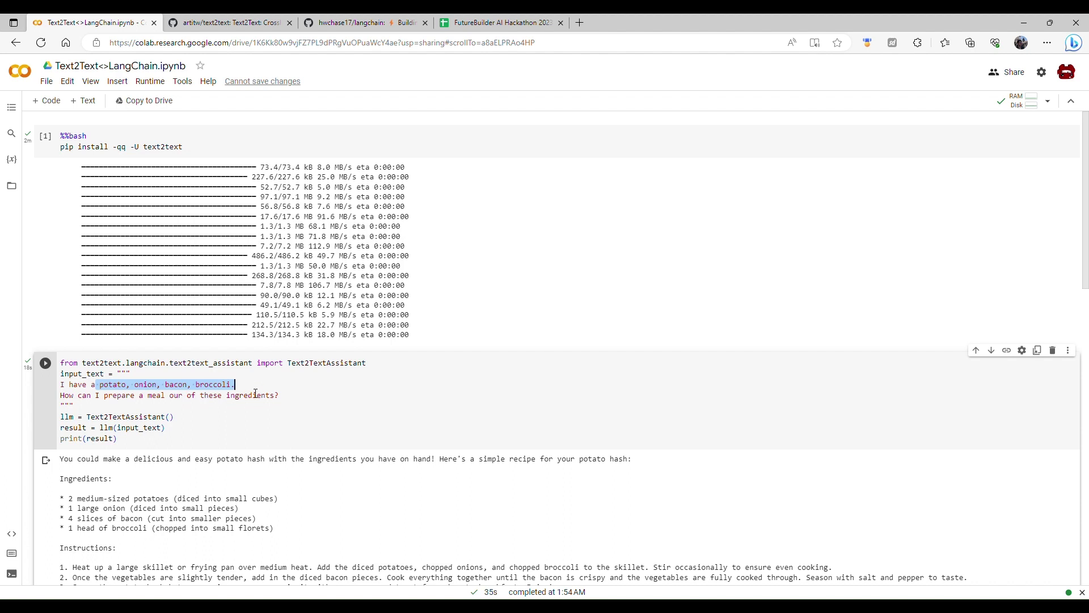
left_click(236, 385)
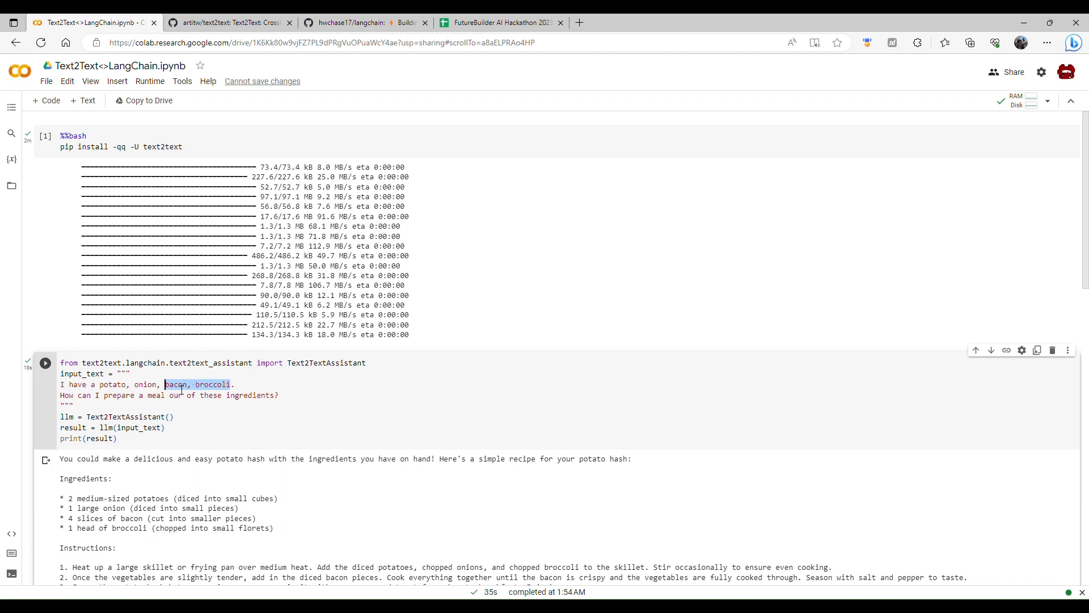
type("carrots")
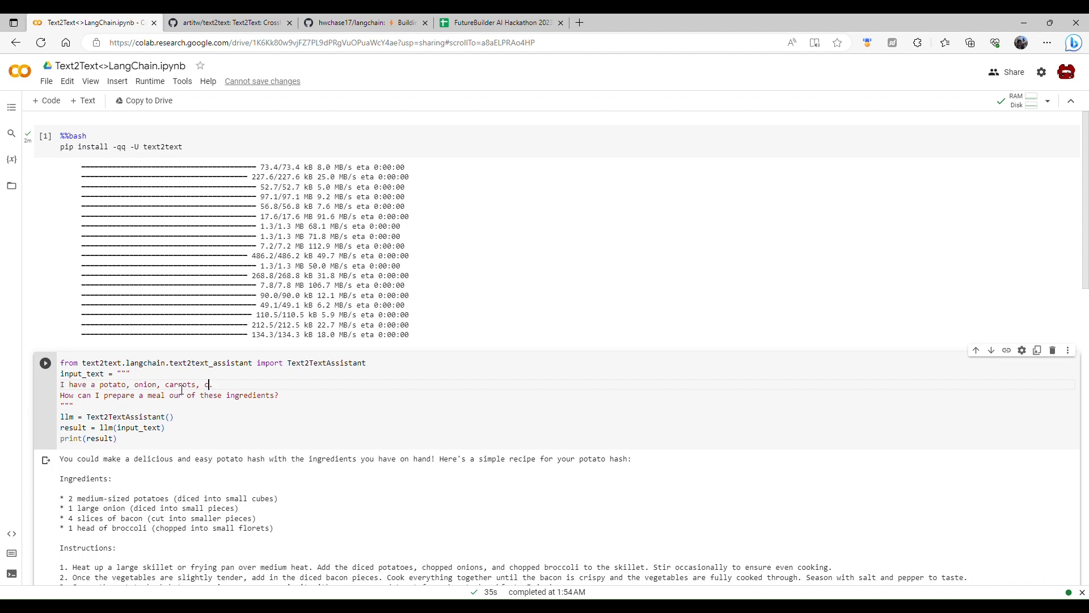
type("hicken.")
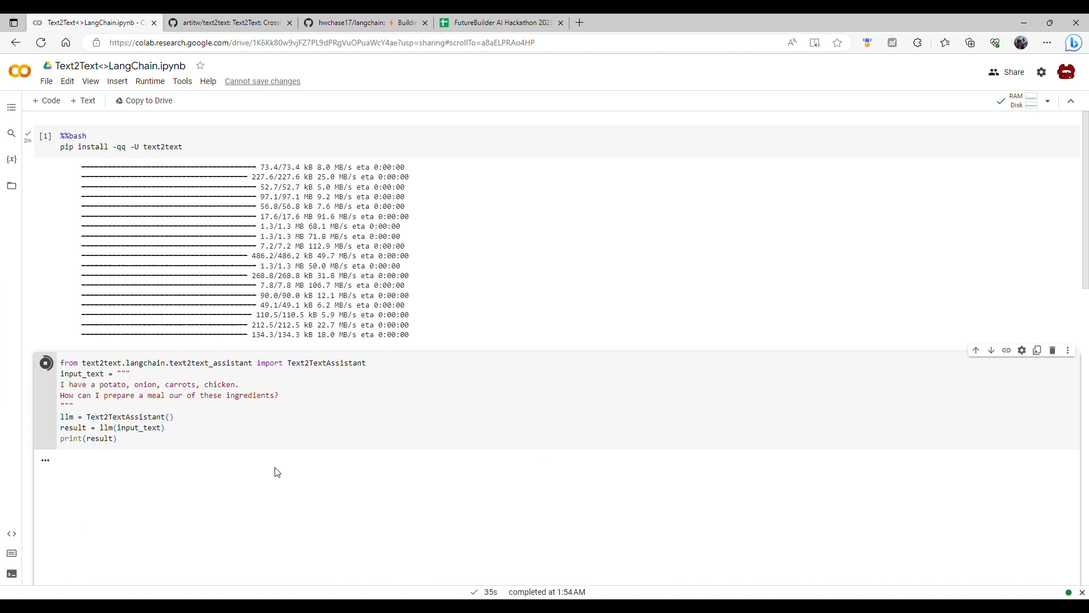
Rerun the recipe cell and read the returned Chicken and Vegetable Stir-fry recipe
left_click(45, 363)
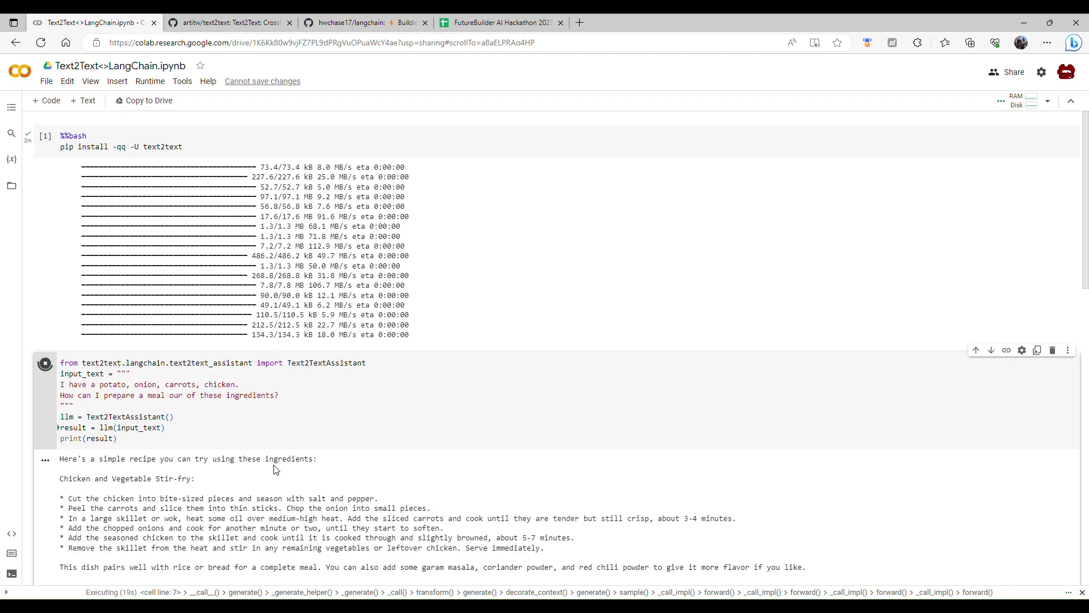
scroll("down", 3)
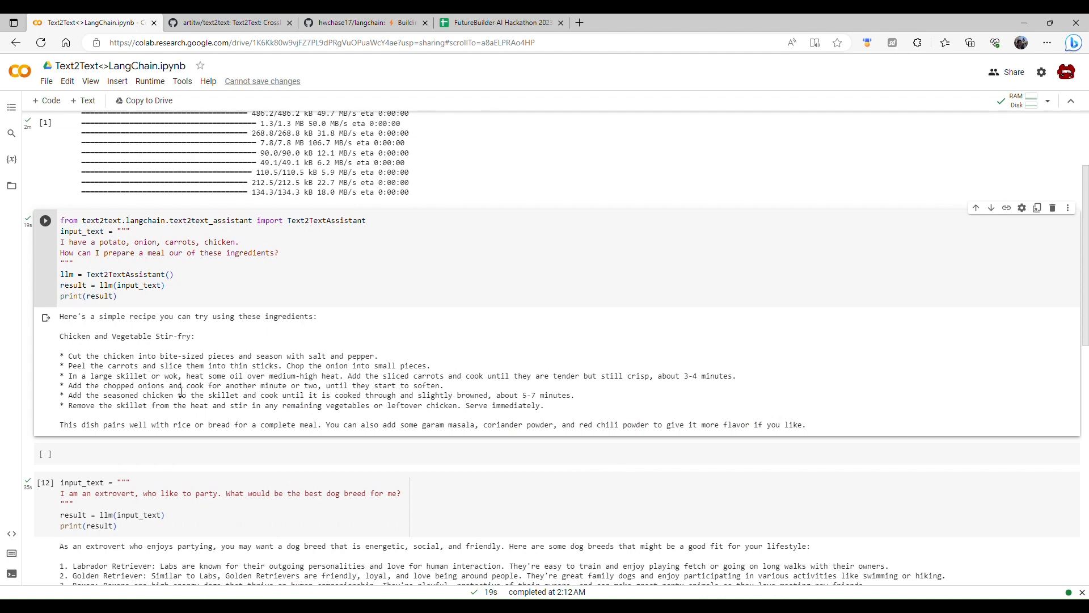
Glance at the FutureBuilder AI Hackathon team sheet, then return to the notebook
left_click(499, 23)
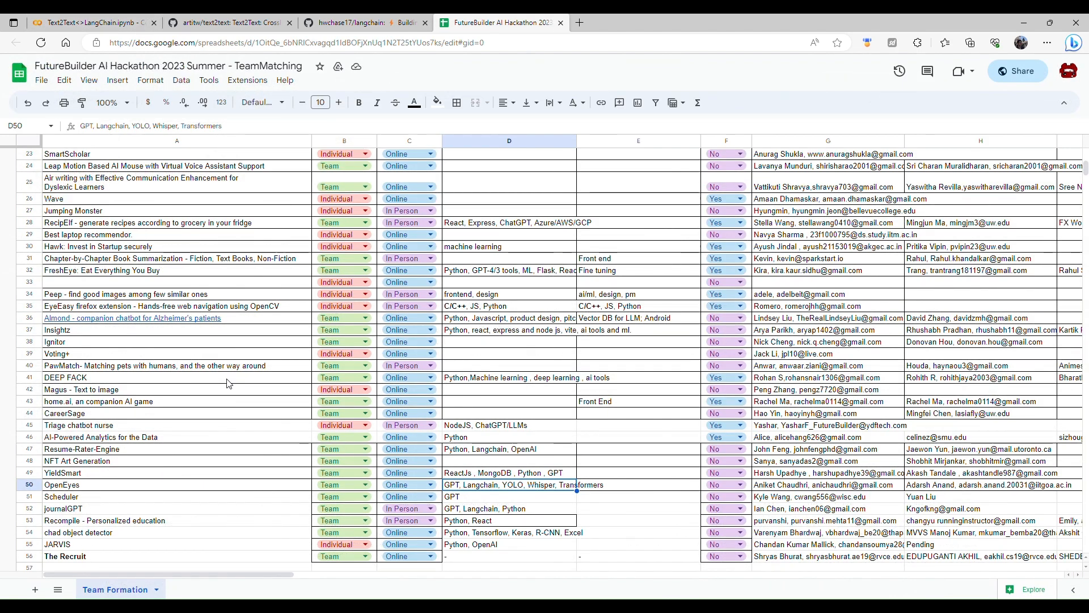
mouse_move(188, 382)
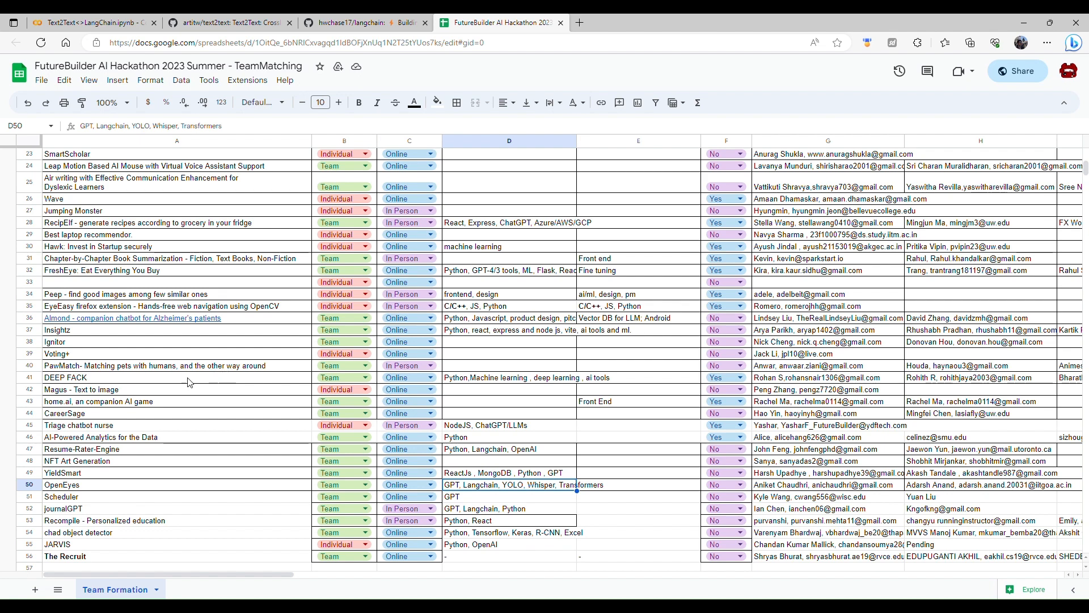
mouse_move(129, 342)
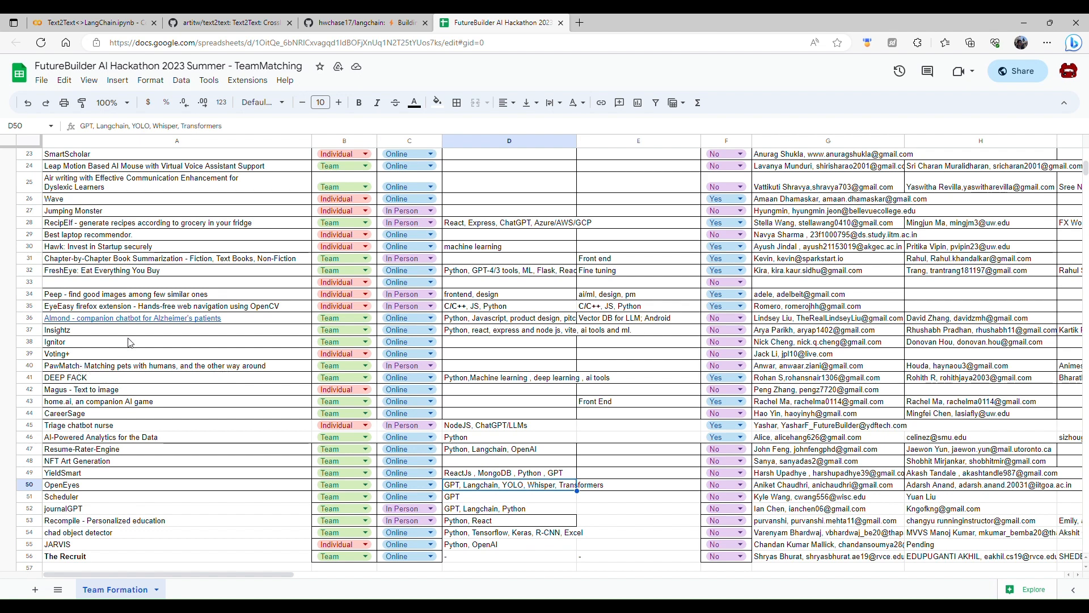
left_click(94, 22)
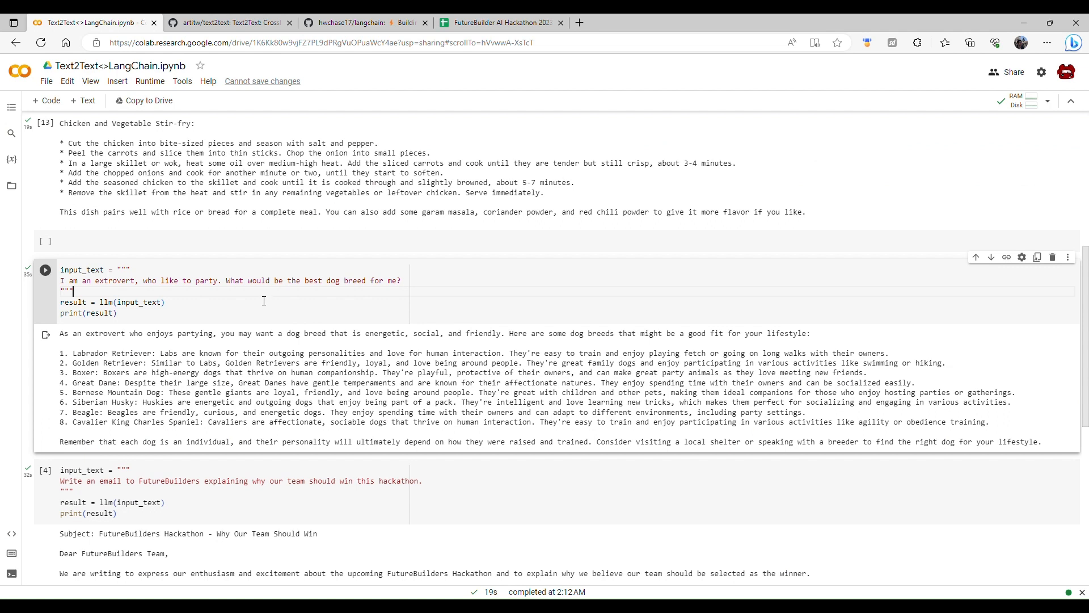
mouse_move(98, 285)
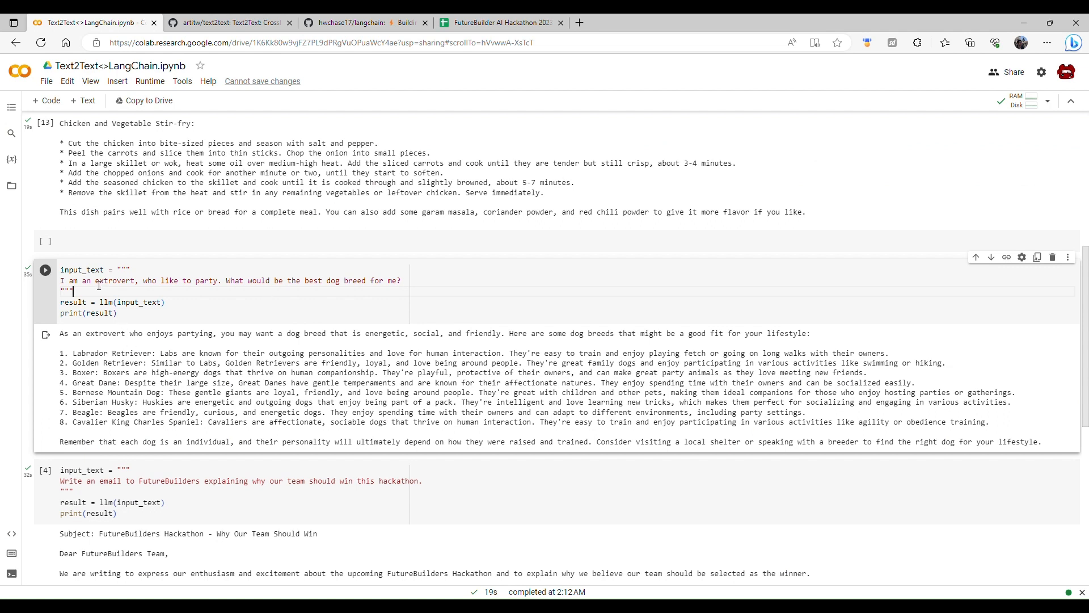
Reword the dog-breed prompt as 'introvert, who doesn't like to go outside'
double_click(113, 280)
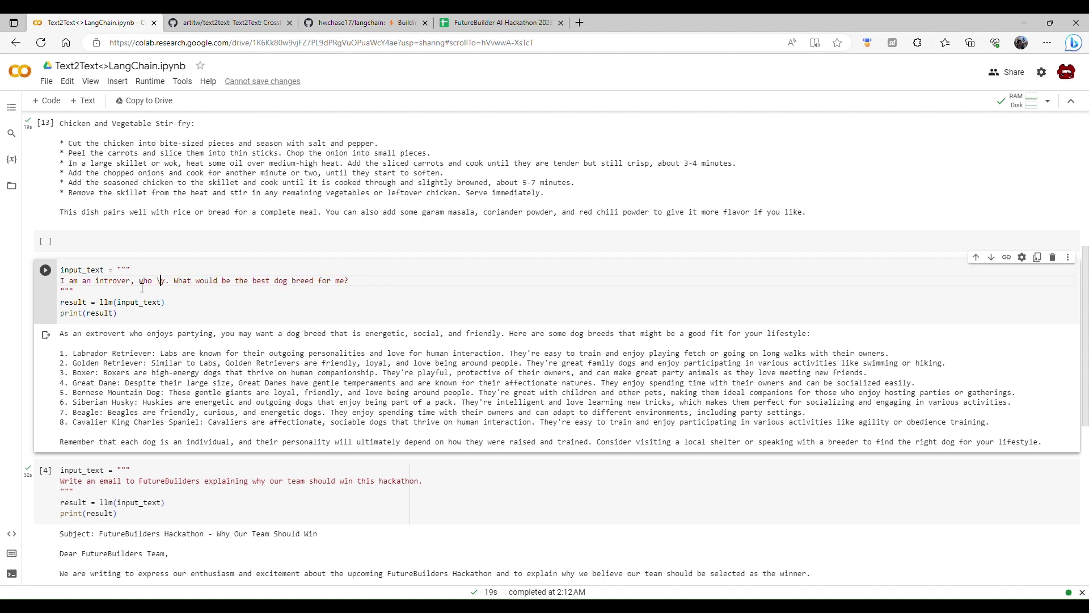
type("doesn't")
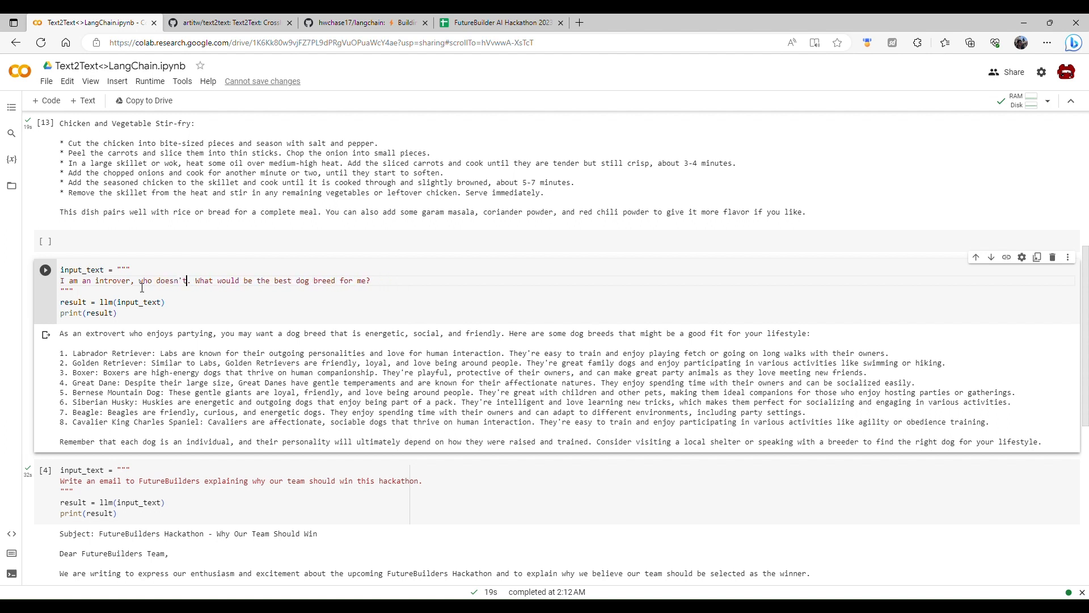
type("like to go o")
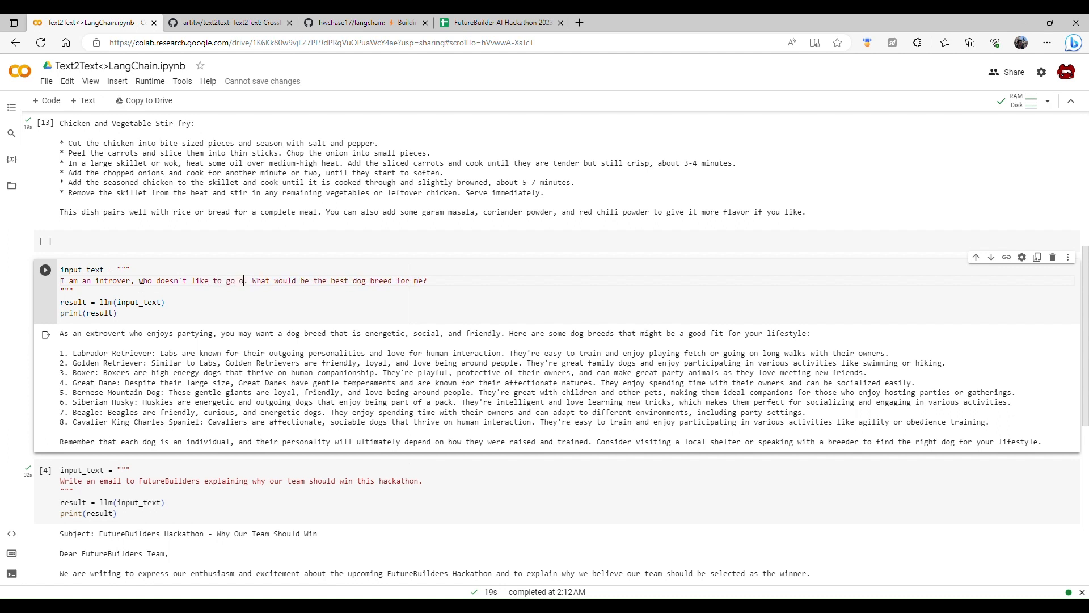
type("outside")
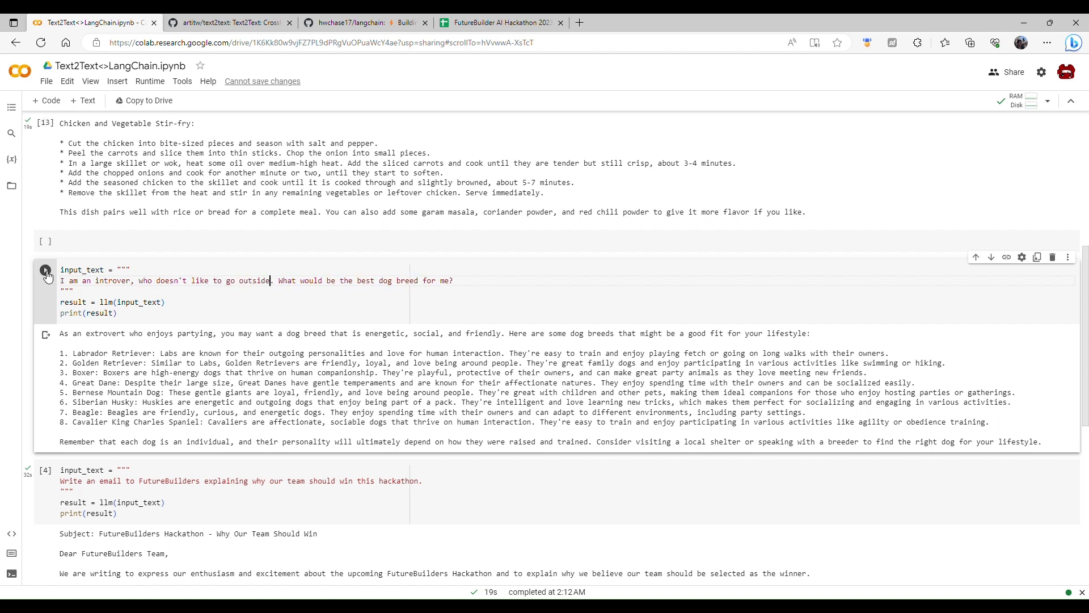
Rerun the dog-breed question and review suggestions like Cavalier King Charles Spaniel and Shih Tzu
left_click(45, 270)
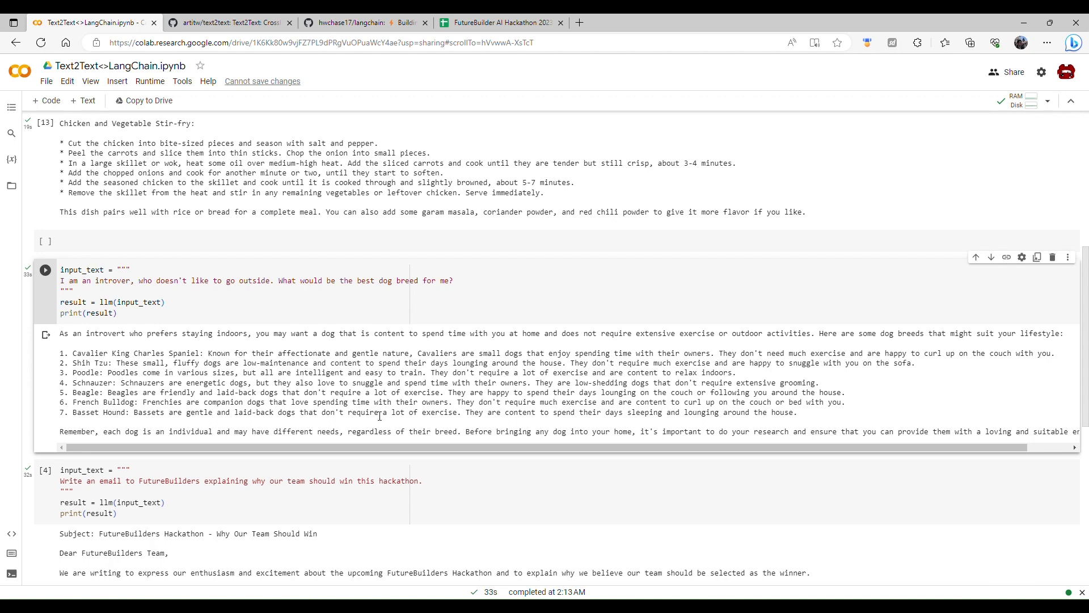
scroll("down", 3)
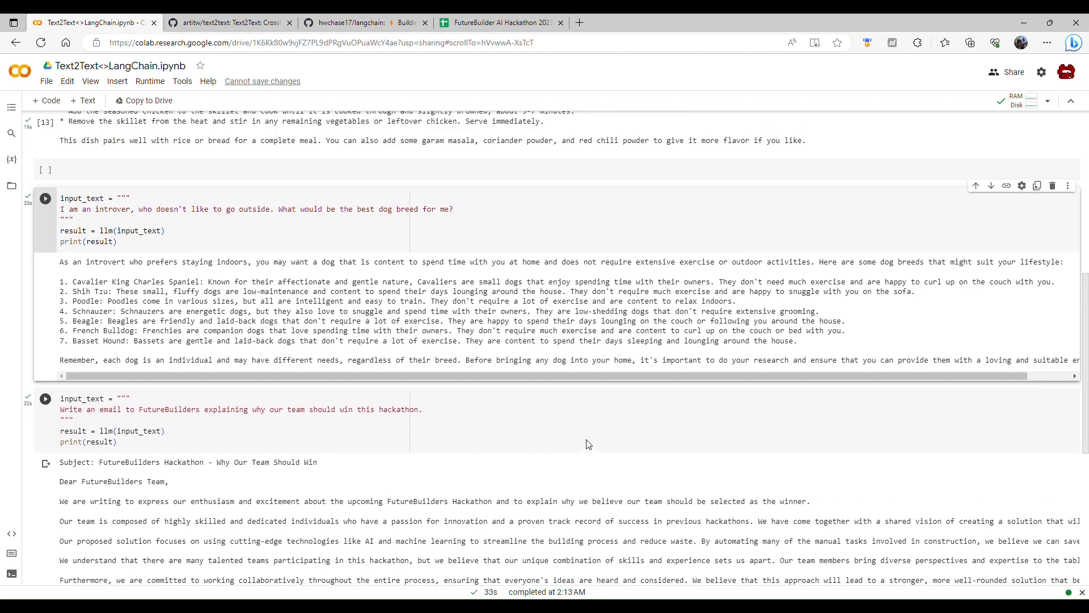
scroll("up", 3)
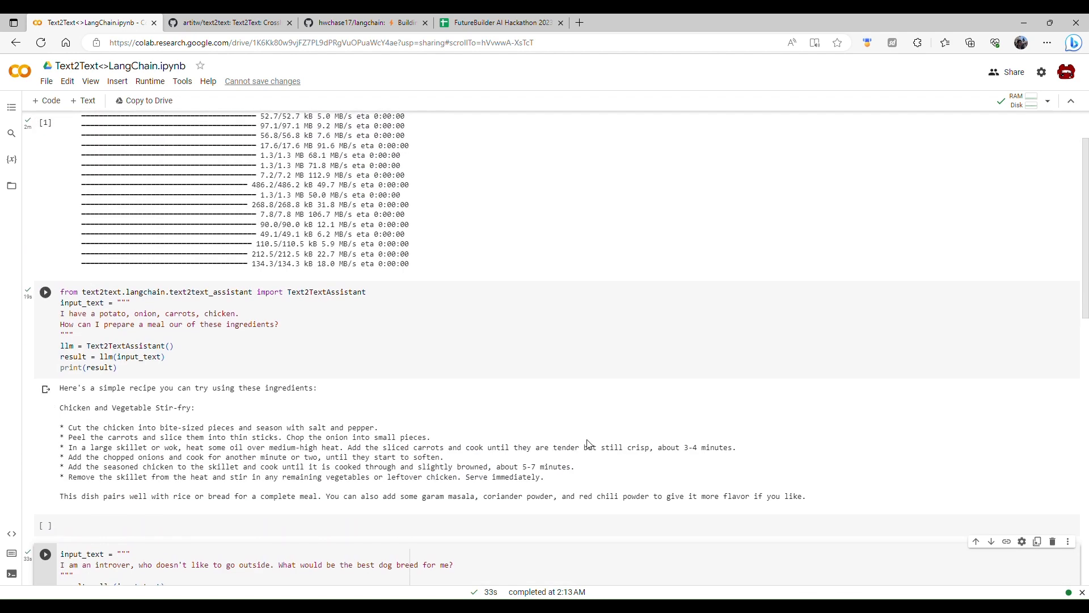